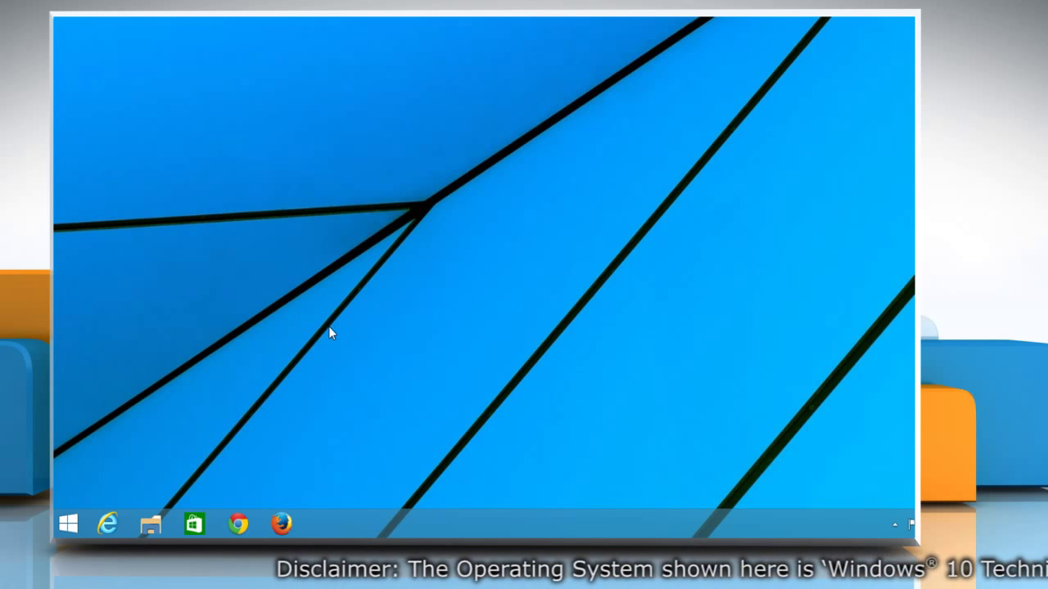
{"action": "mouse_move", "coordinate": [293, 363]}
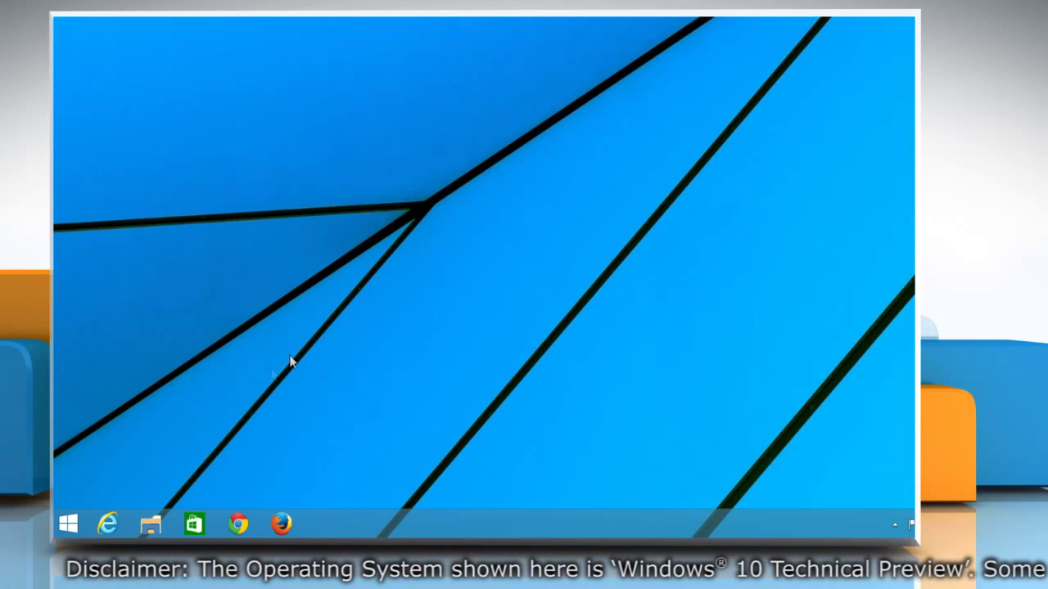
Remove Windows 10 (C:) from the Start menu list and bring up File Explorer's options
{"action": "left_click", "coordinate": [67, 523]}
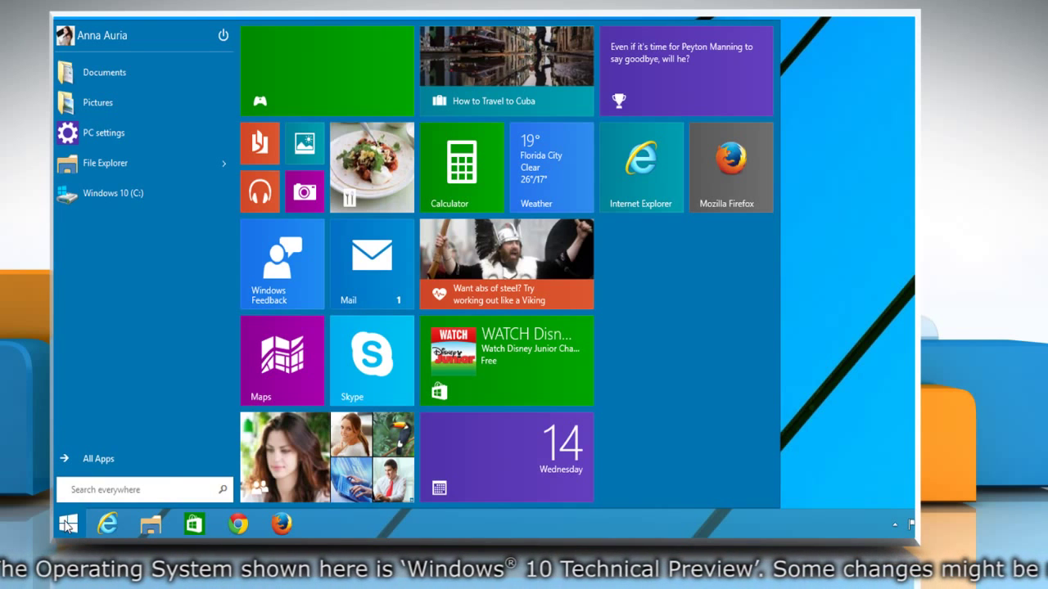
{"action": "mouse_move", "coordinate": [113, 193]}
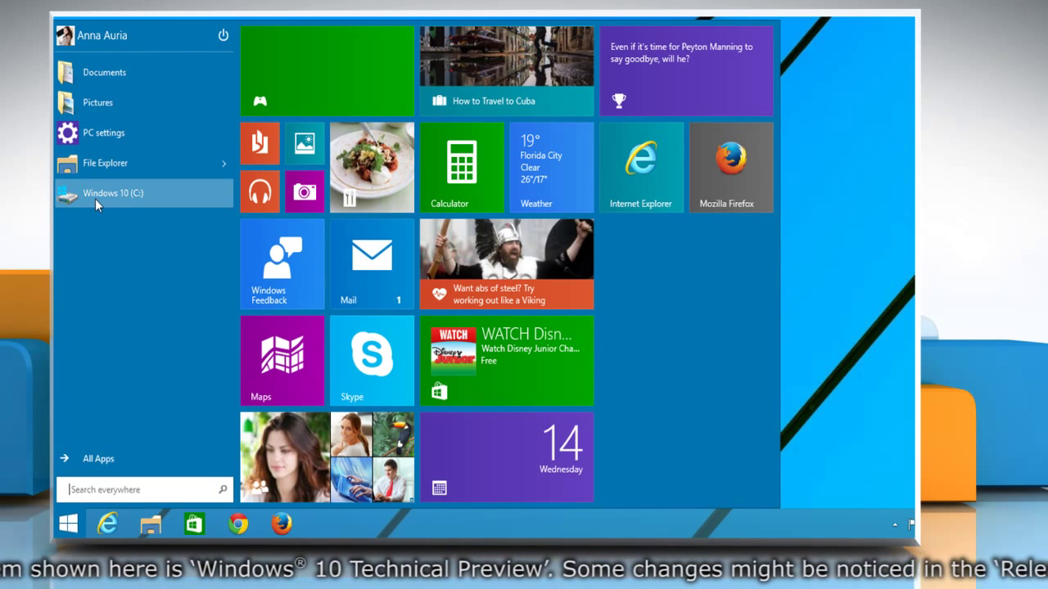
{"action": "right_click", "coordinate": [113, 193]}
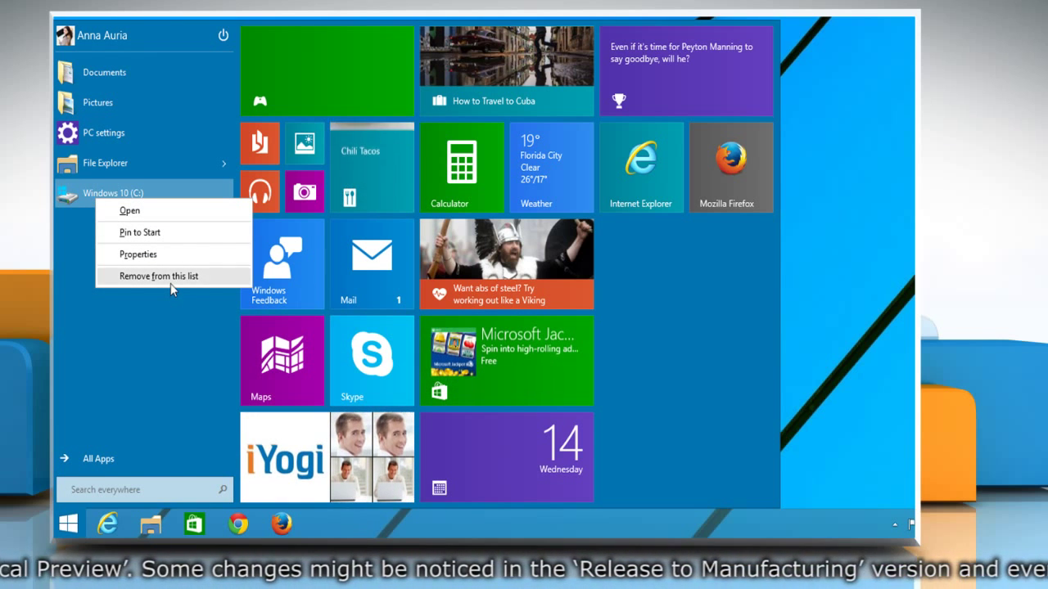
{"action": "left_click", "coordinate": [158, 276]}
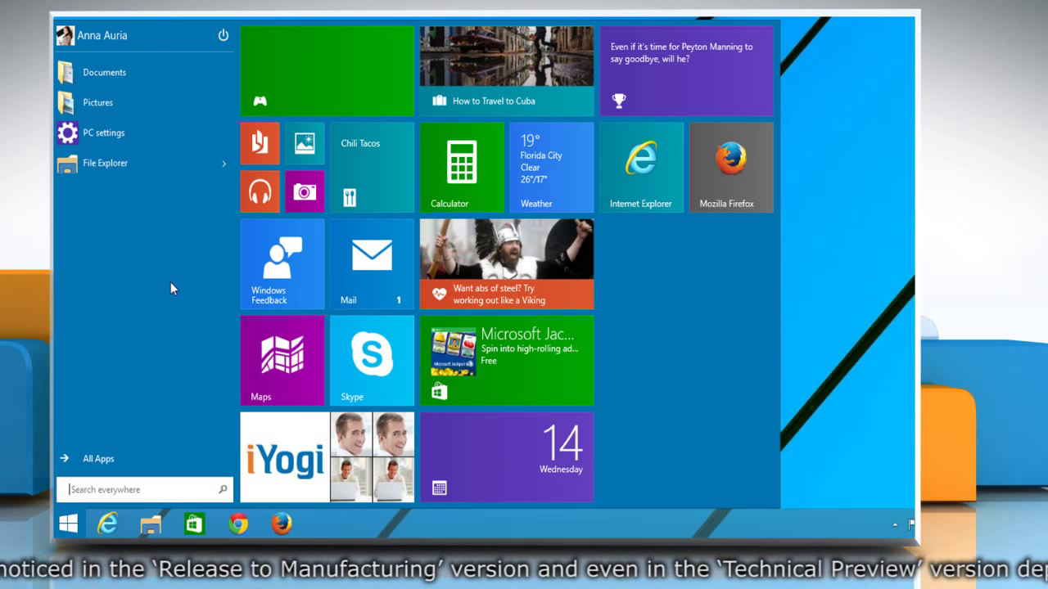
{"action": "mouse_move", "coordinate": [148, 207]}
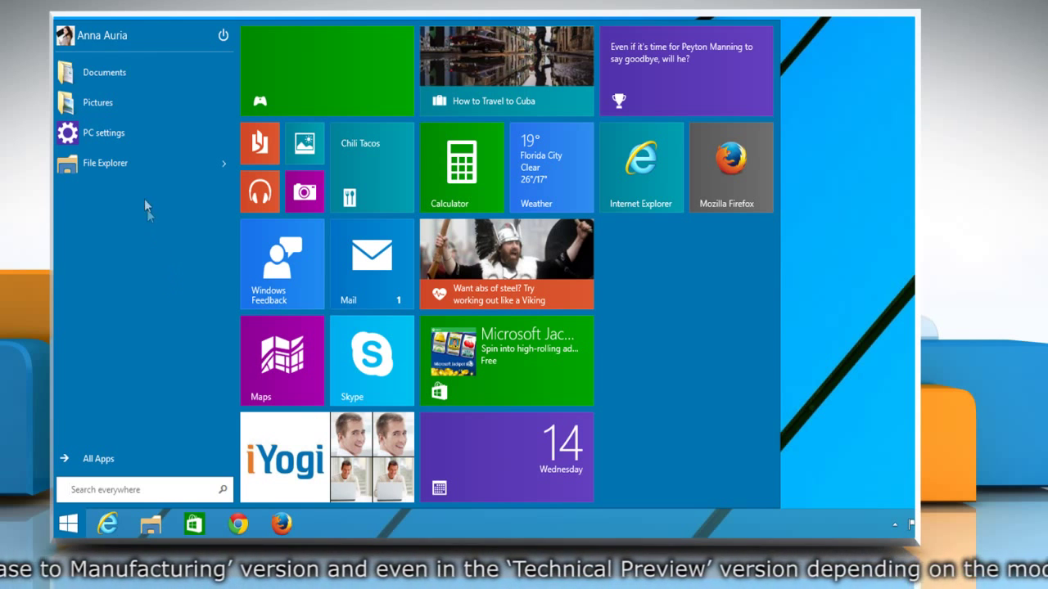
{"action": "right_click", "coordinate": [105, 163]}
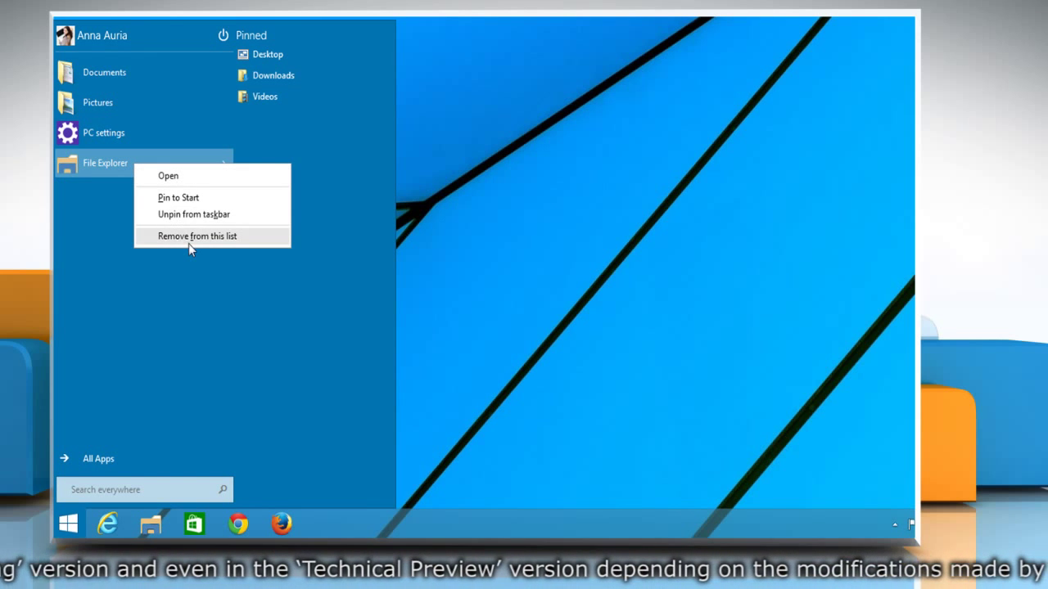